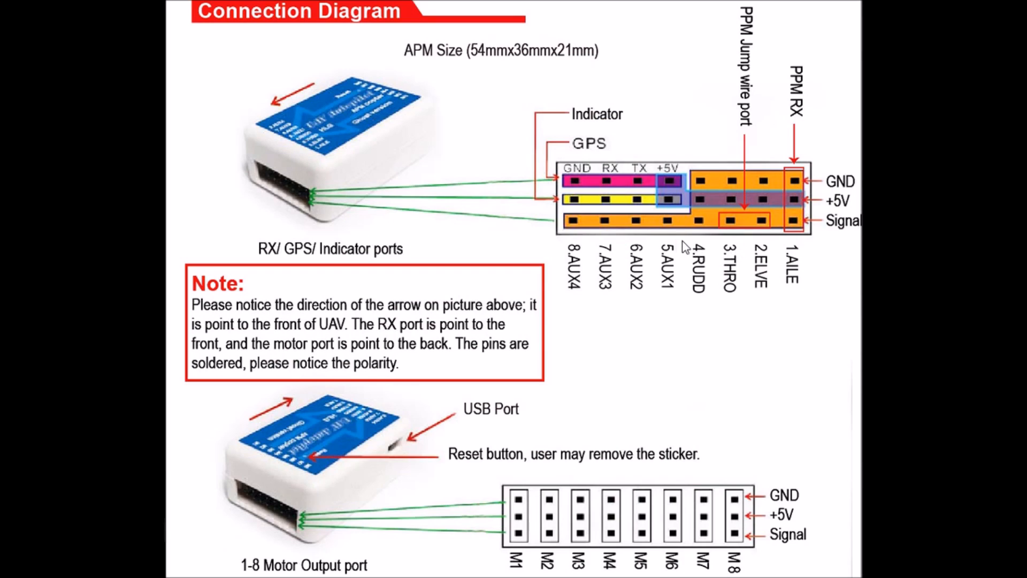
mouse_move(331, 200)
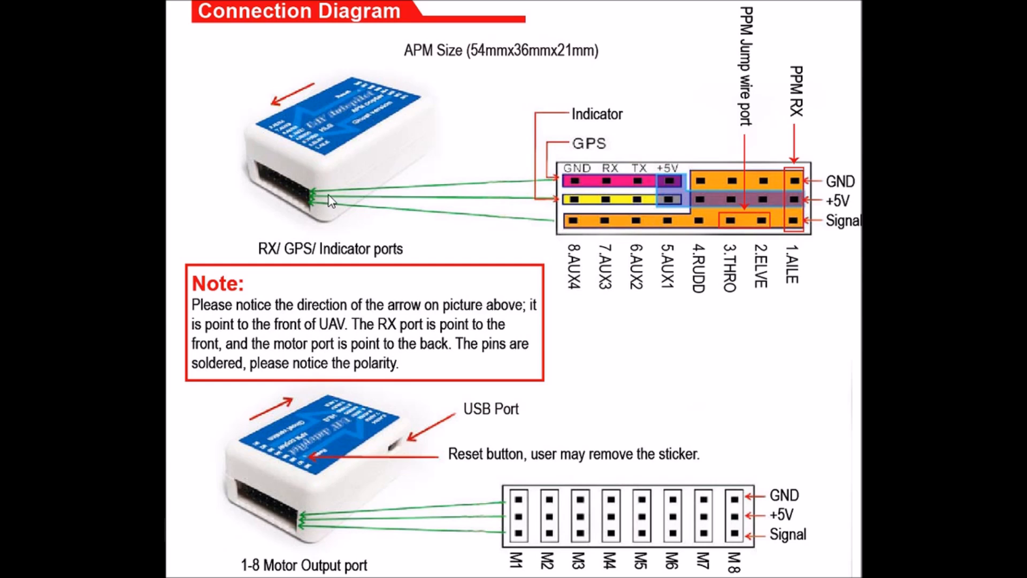
mouse_move(751, 209)
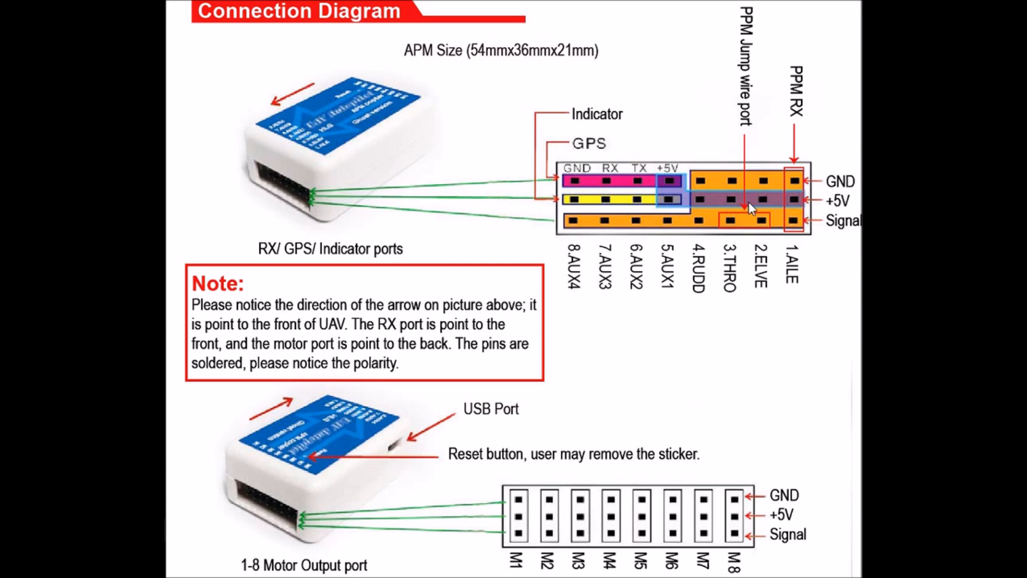
mouse_move(769, 175)
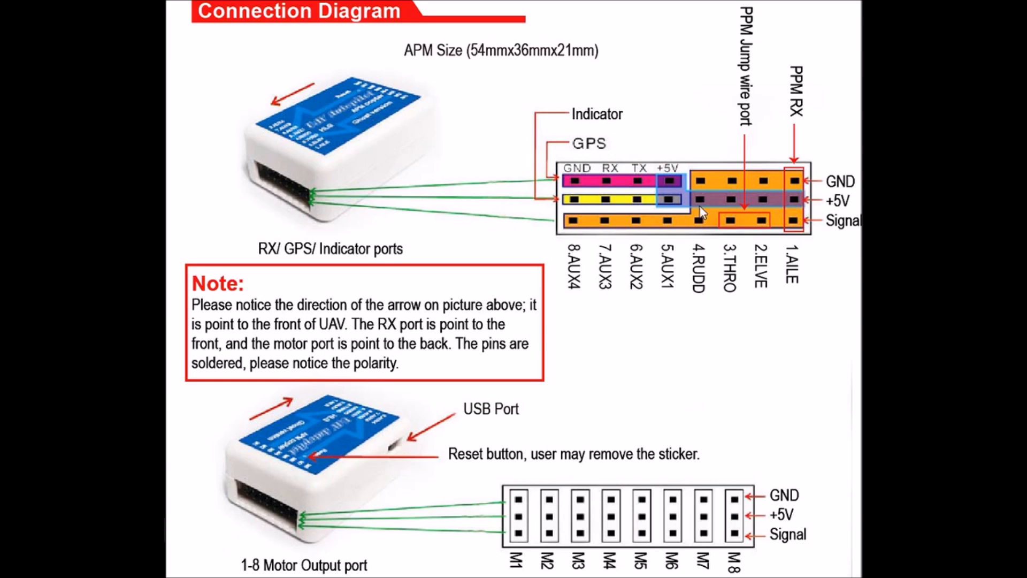
mouse_move(675, 230)
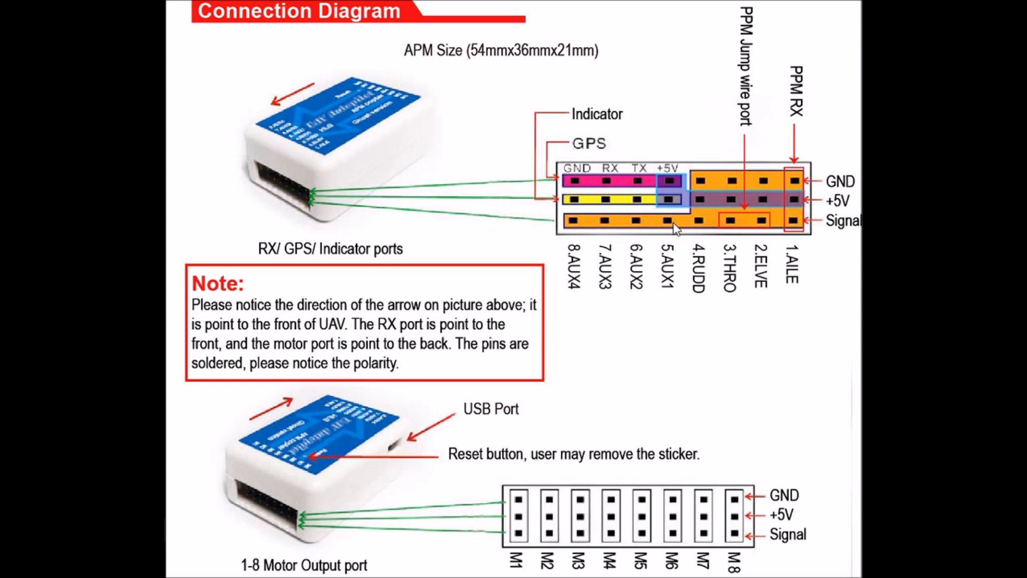
mouse_move(596, 222)
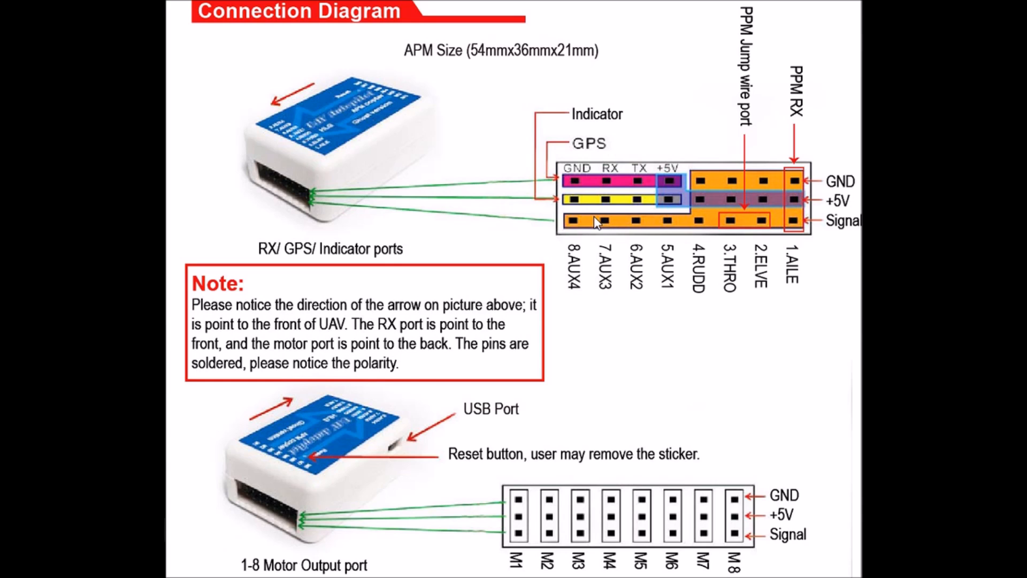
mouse_move(660, 259)
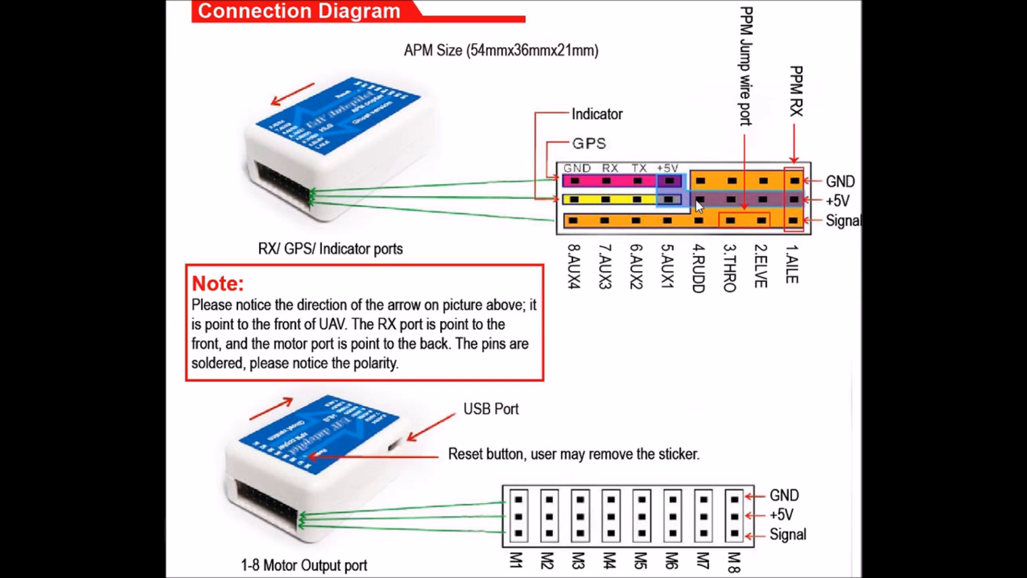
mouse_move(719, 221)
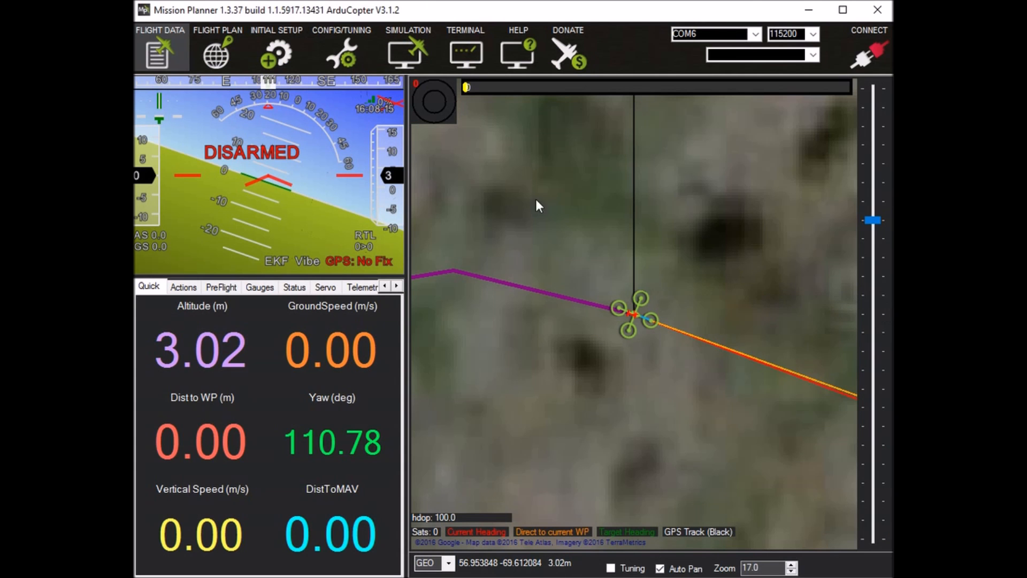
mouse_move(531, 168)
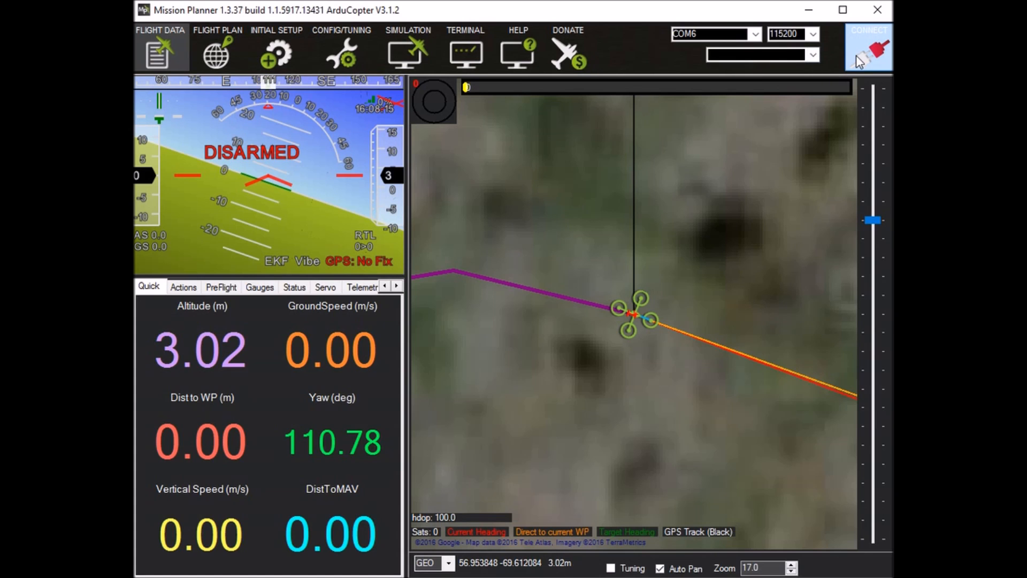
Connect to the flight controller on COM6 at 115200 and start the initial setup wizard
left_click(867, 47)
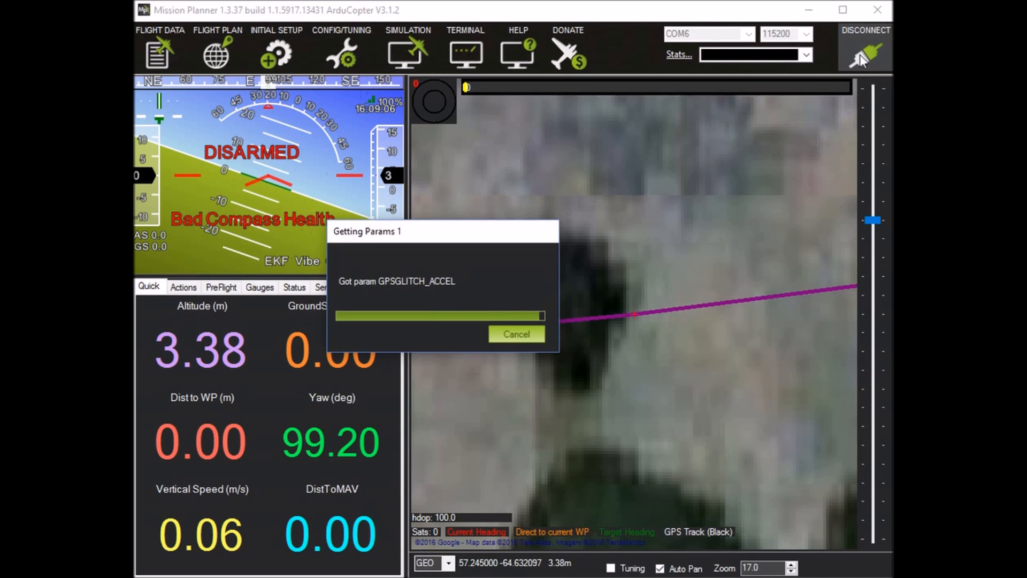
left_click(516, 334)
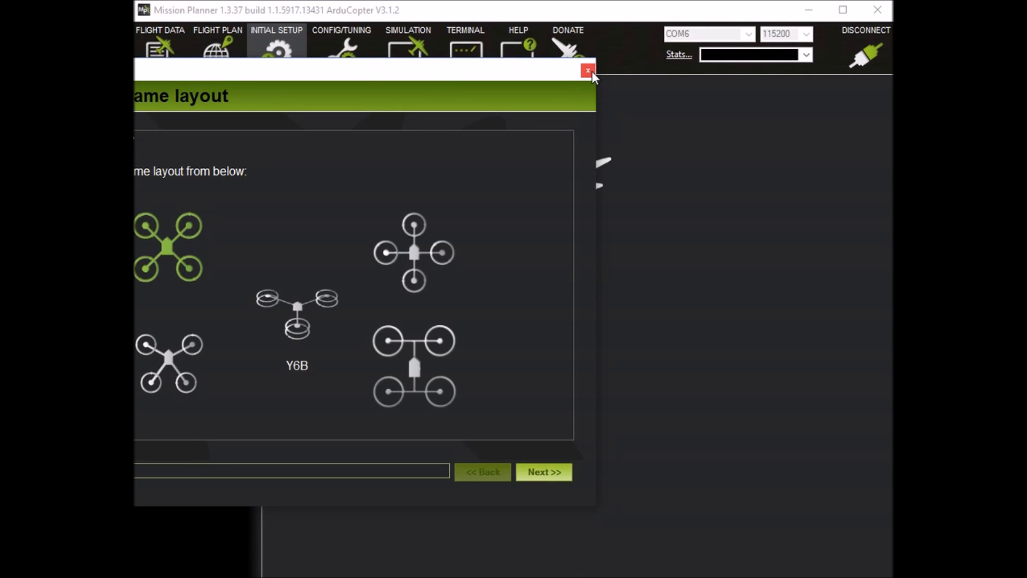
Close the wizard and show the Radio Calibration page under Mandatory Hardware
left_click(587, 70)
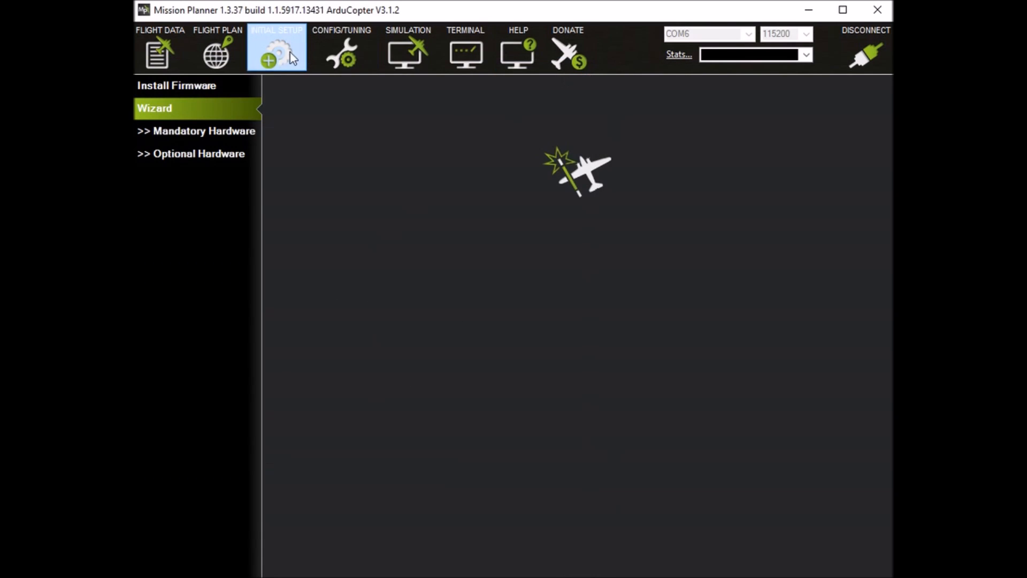
left_click(195, 130)
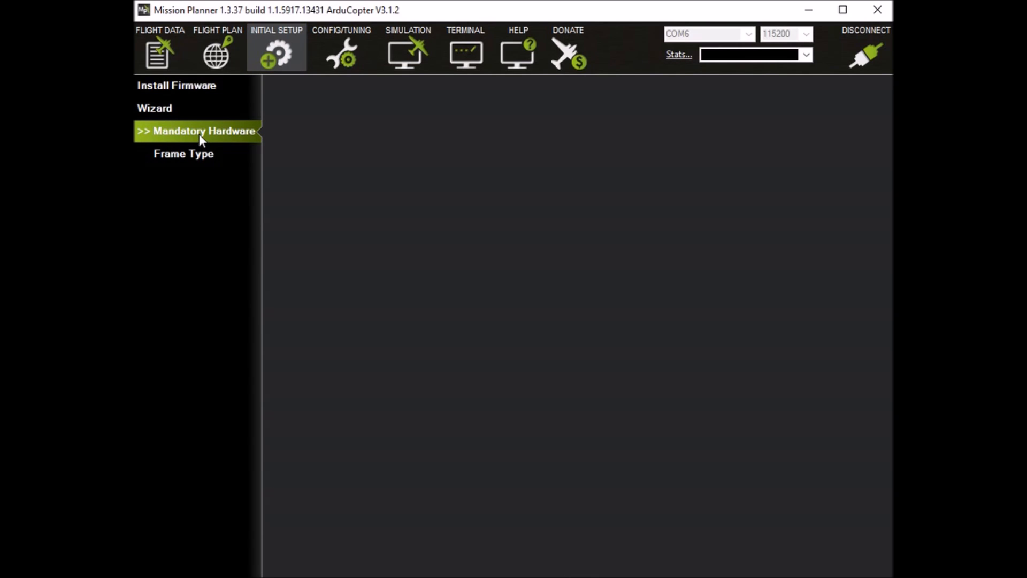
left_click(197, 130)
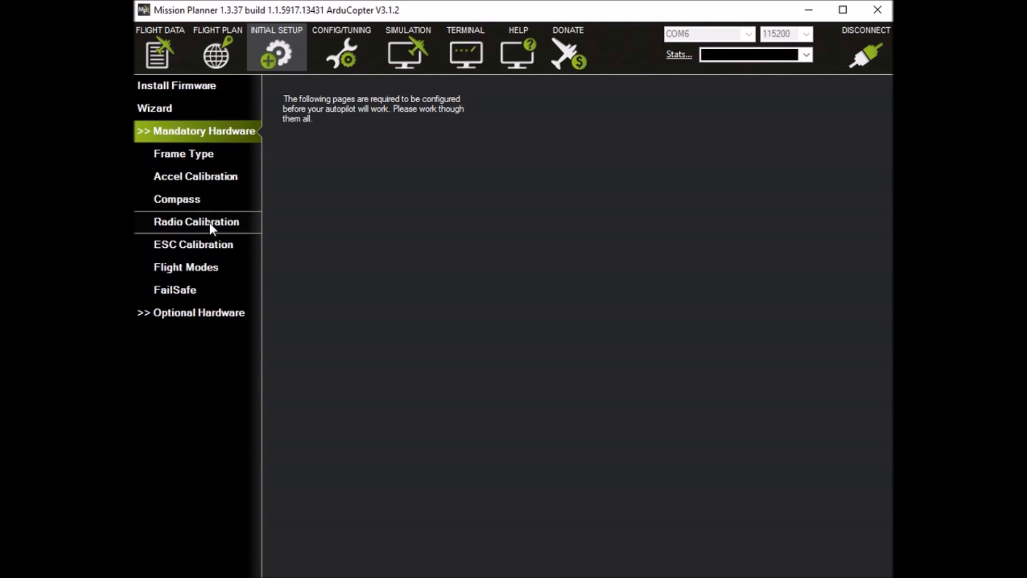
left_click(196, 222)
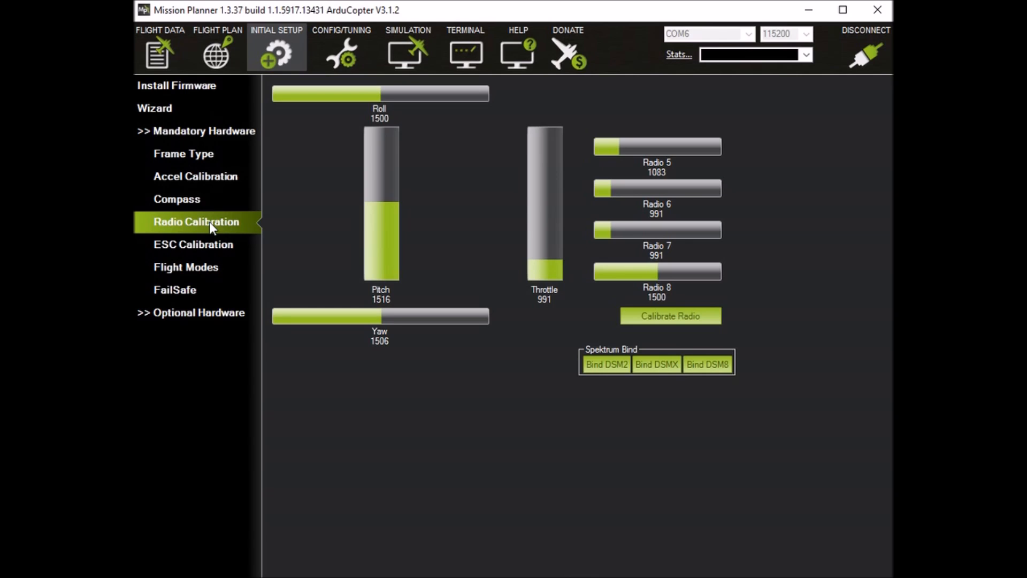
mouse_move(267, 189)
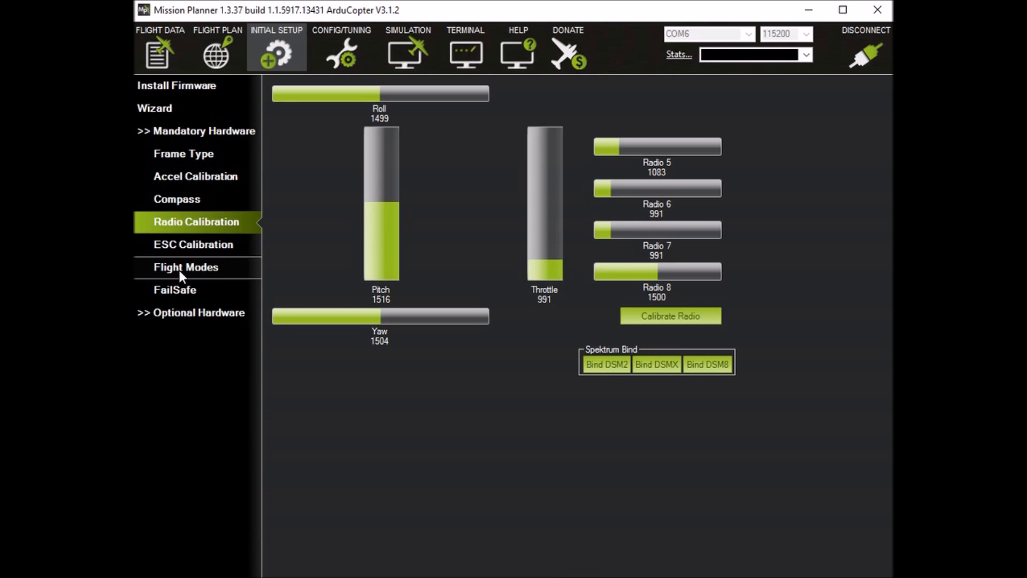
mouse_move(651, 335)
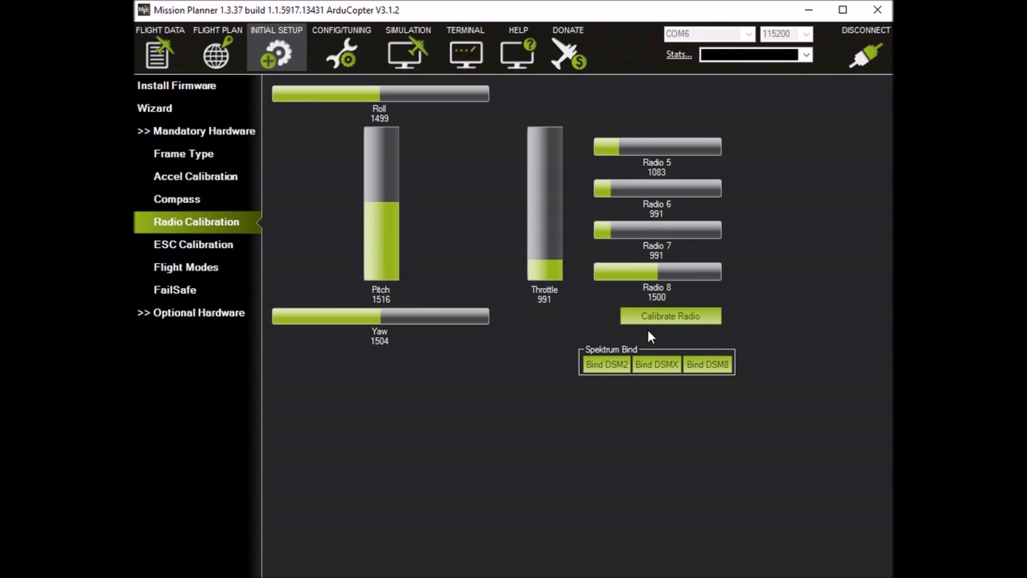
Begin radio calibration so the move-sticks-to-extremes prompt appears
left_click(670, 316)
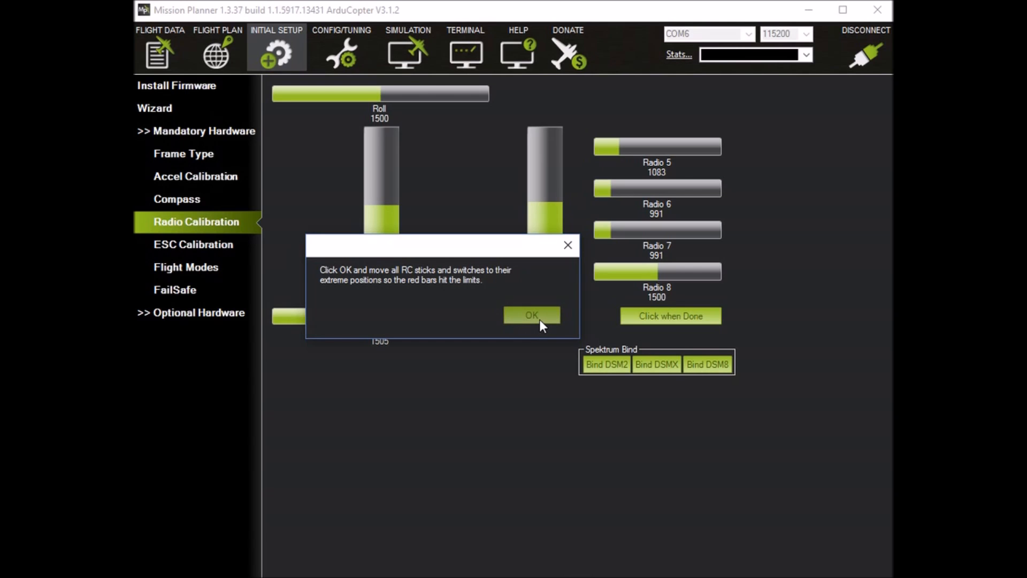
Record min/max limits for all eight channels, confirm sticks centred, and save the calibration
left_click(532, 314)
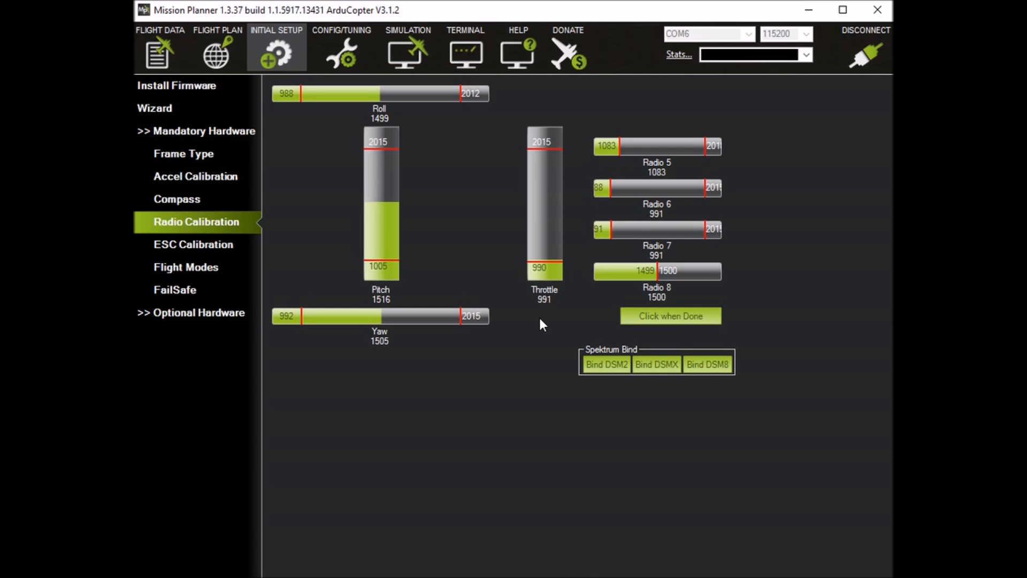
mouse_move(648, 311)
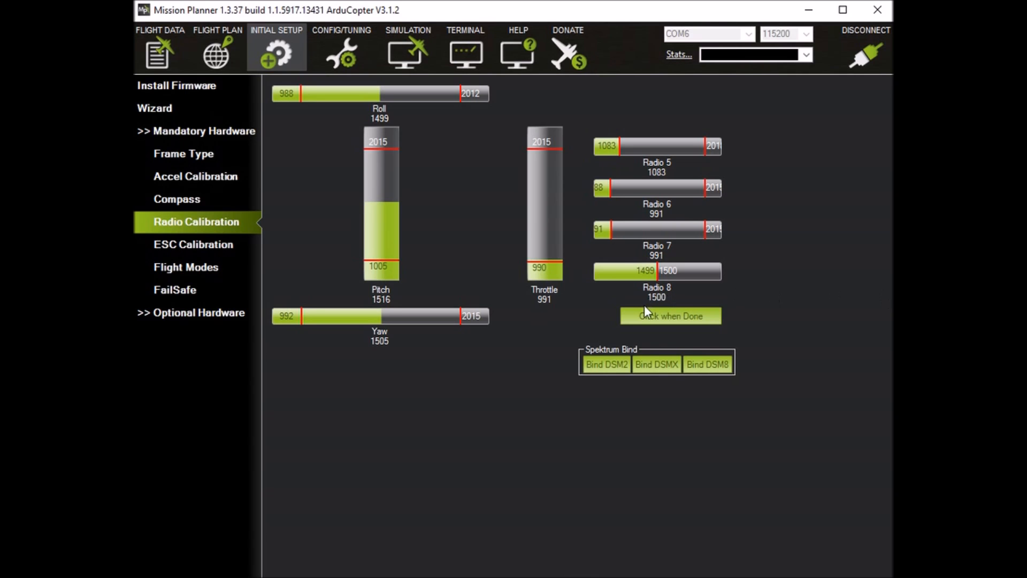
left_click(670, 315)
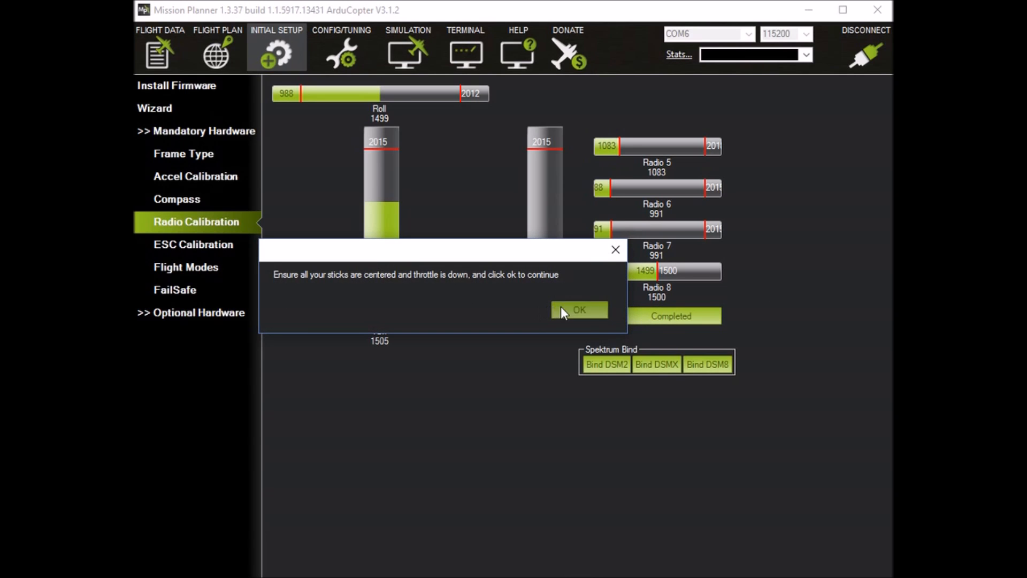
left_click(577, 309)
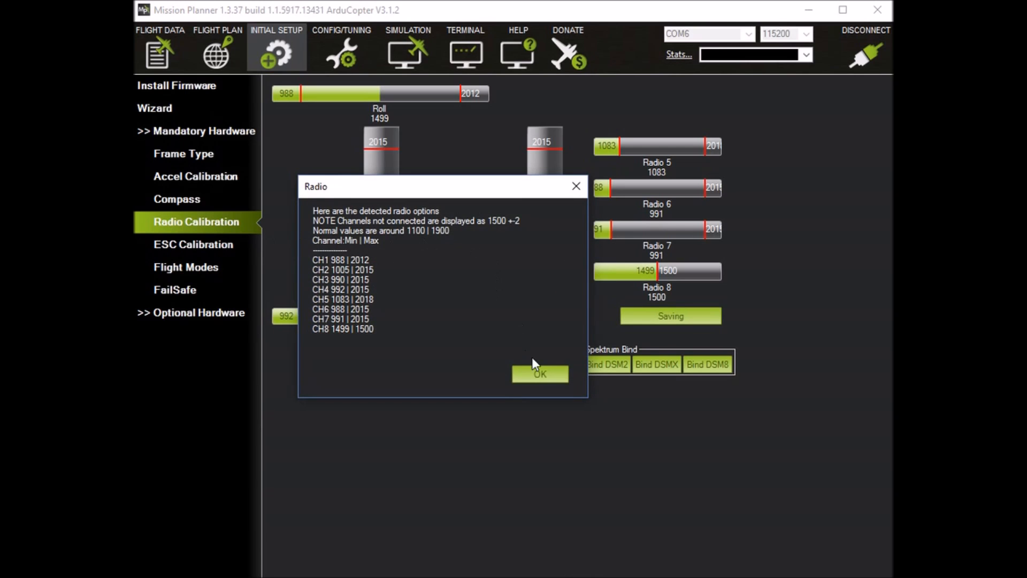
left_click(539, 373)
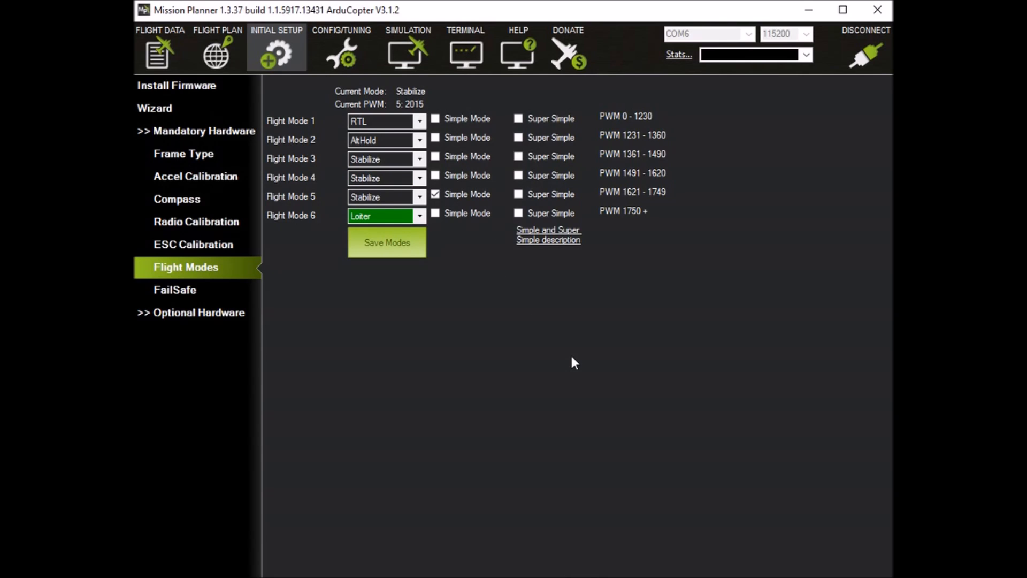
Save the RTL/AltHold/Stabilize/Loiter mode assignments and review choices for Flight Mode 2
left_click(386, 243)
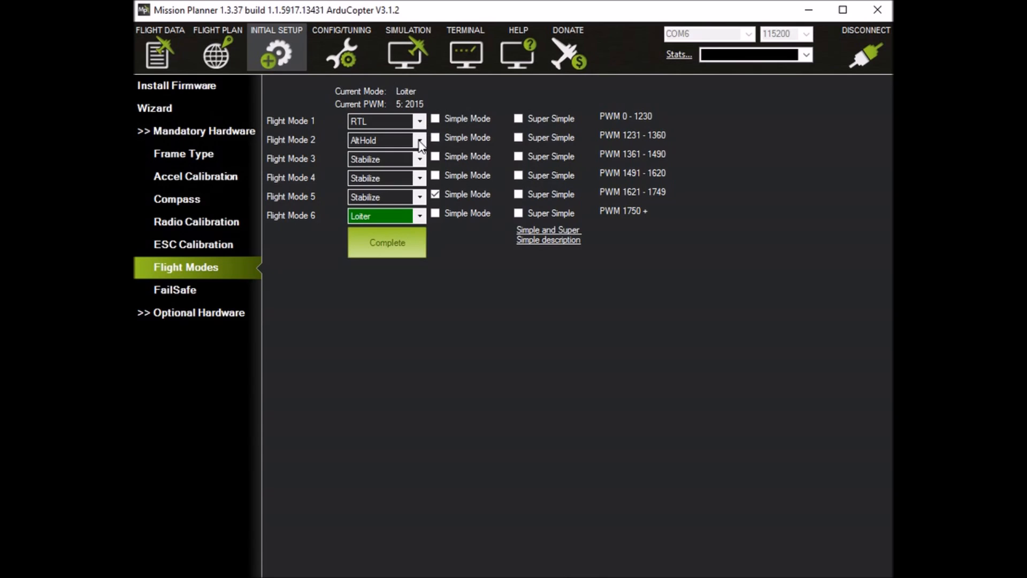
left_click(419, 140)
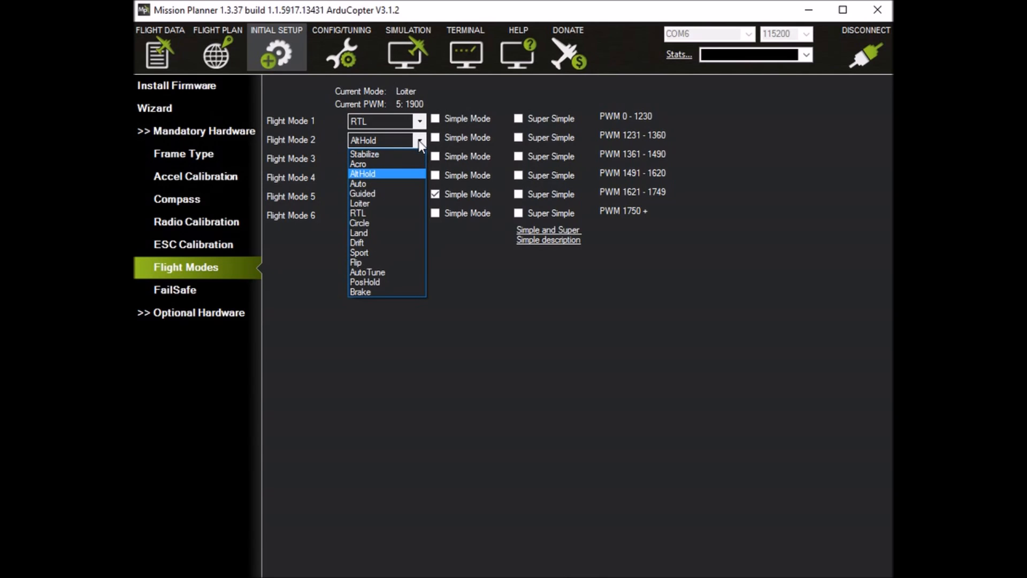